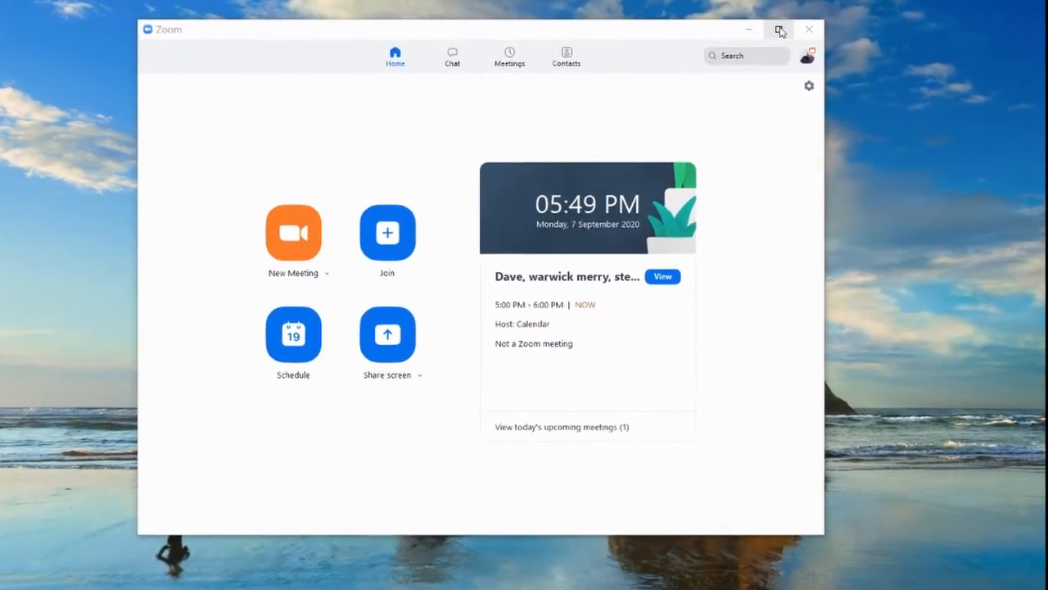
- Bring up the profile menu from the top-right avatar to reach the update check
{"action": "left_click", "coordinate": [809, 55]}
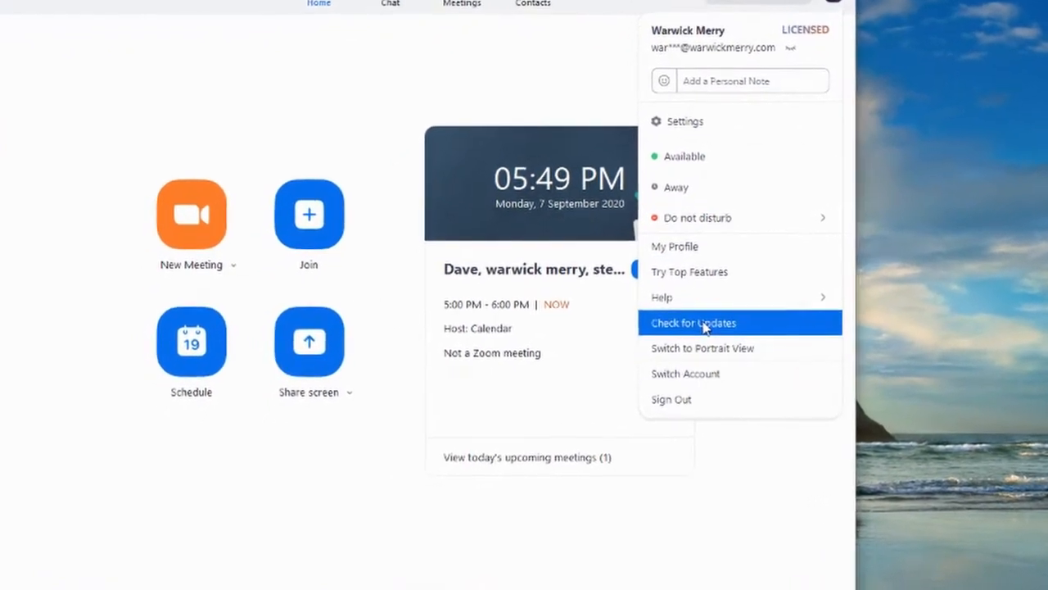
- Run Check for Updates, confirm 'You are up to date', and dismiss the notice
{"action": "left_click", "coordinate": [693, 321]}
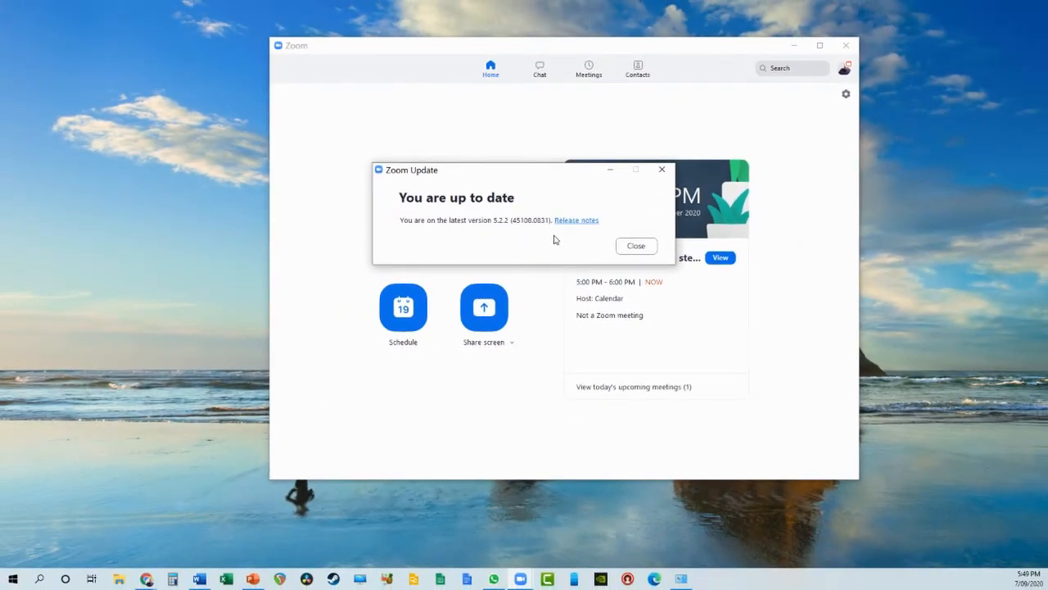
{"action": "mouse_move", "coordinate": [569, 247]}
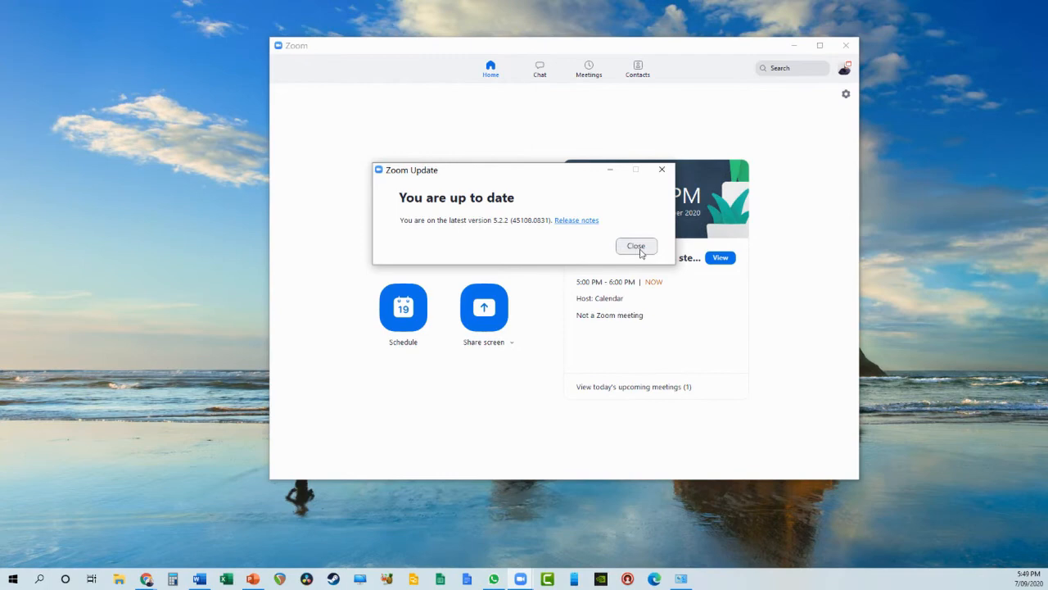
{"action": "mouse_move", "coordinate": [642, 252]}
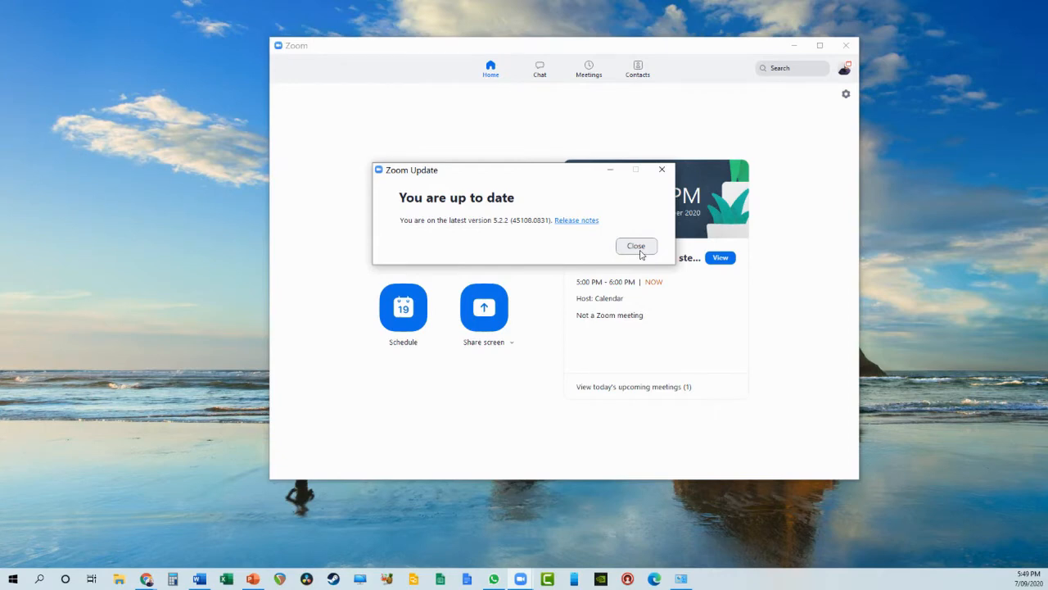
{"action": "left_click", "coordinate": [635, 246]}
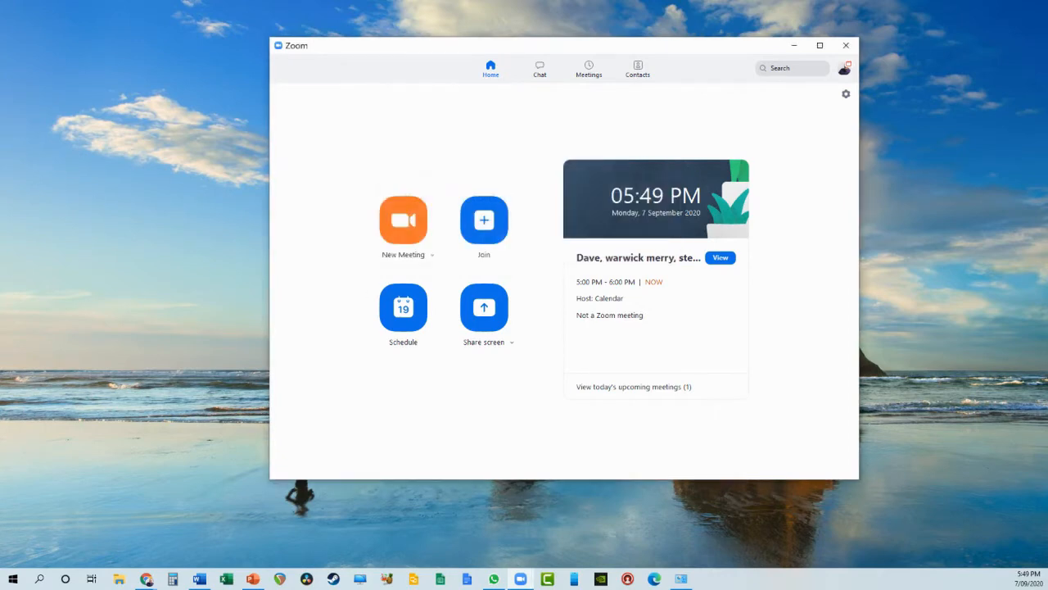